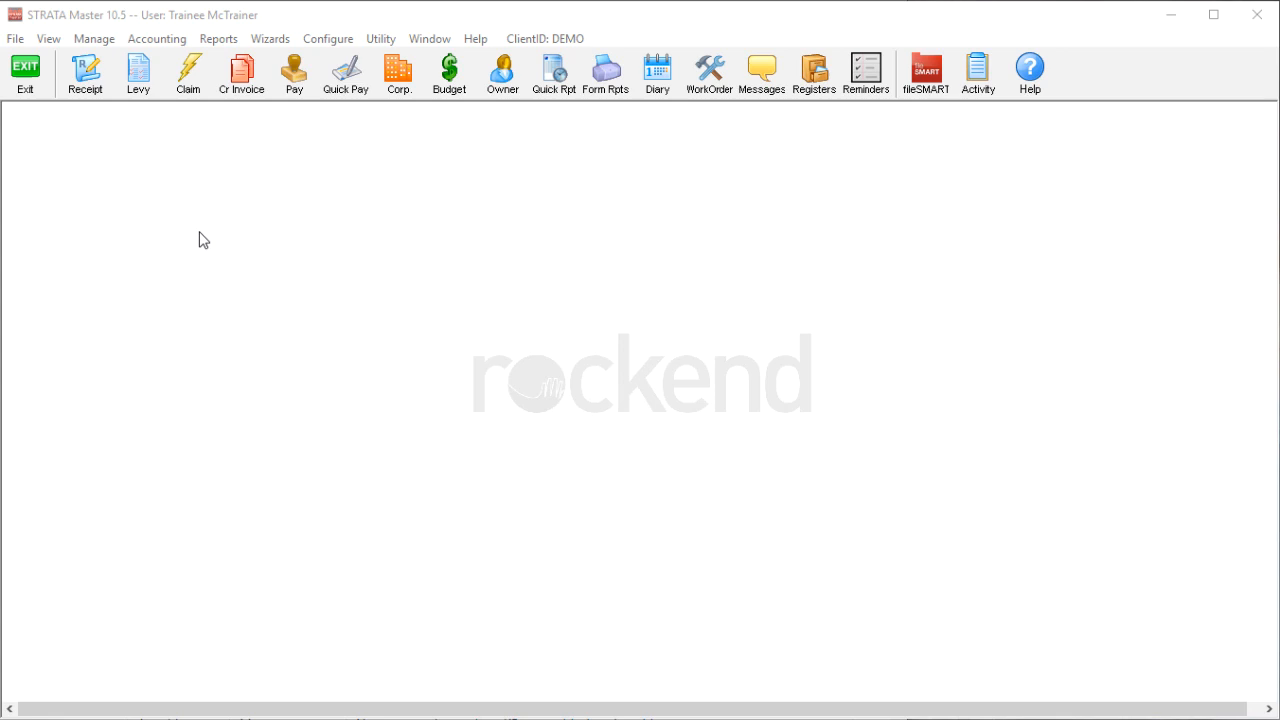
mouse_move(144, 192)
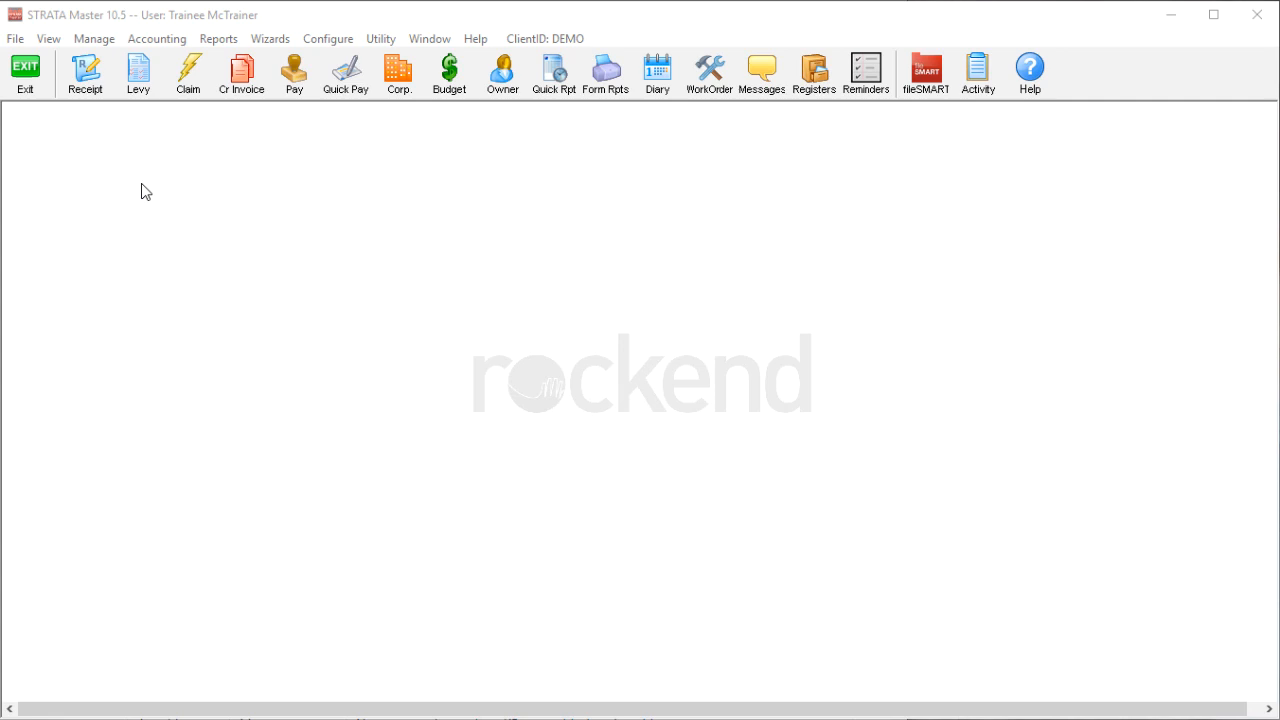
Step: Export owners corporation 9999 with its lots, entitlements, committee and insurances to C:\Strata\9999.txt
click(16, 38)
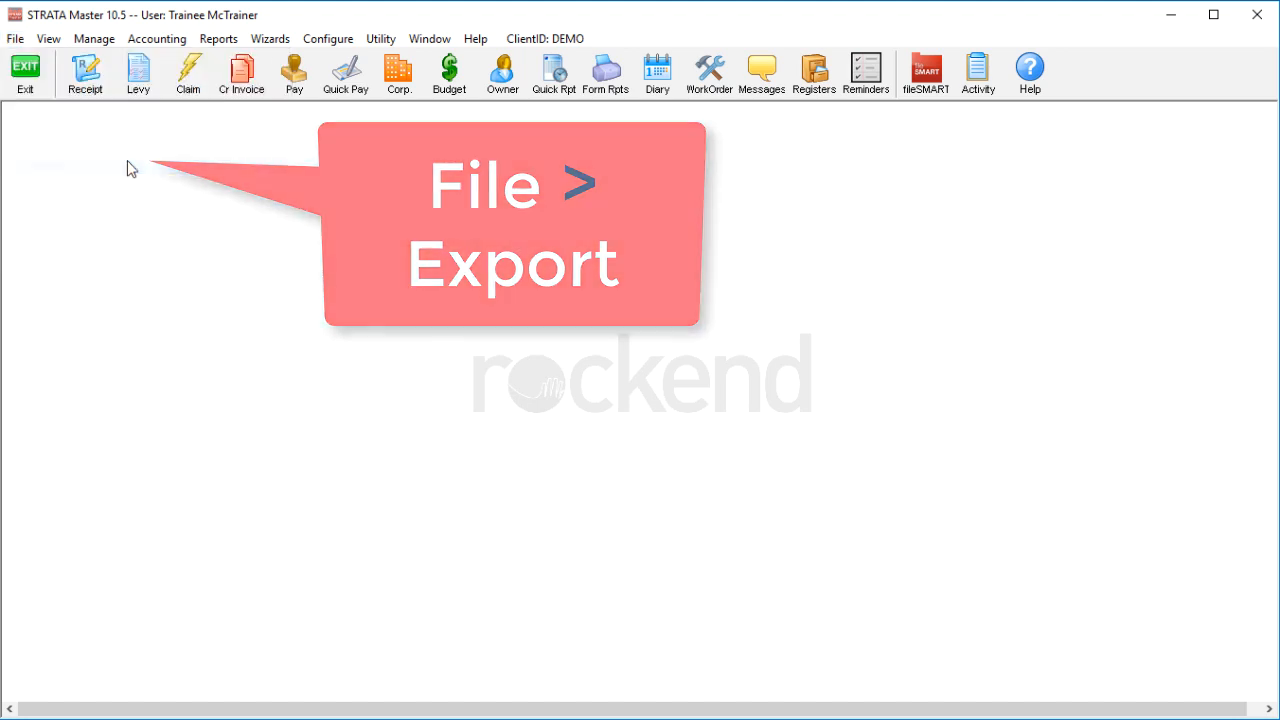
click(16, 38)
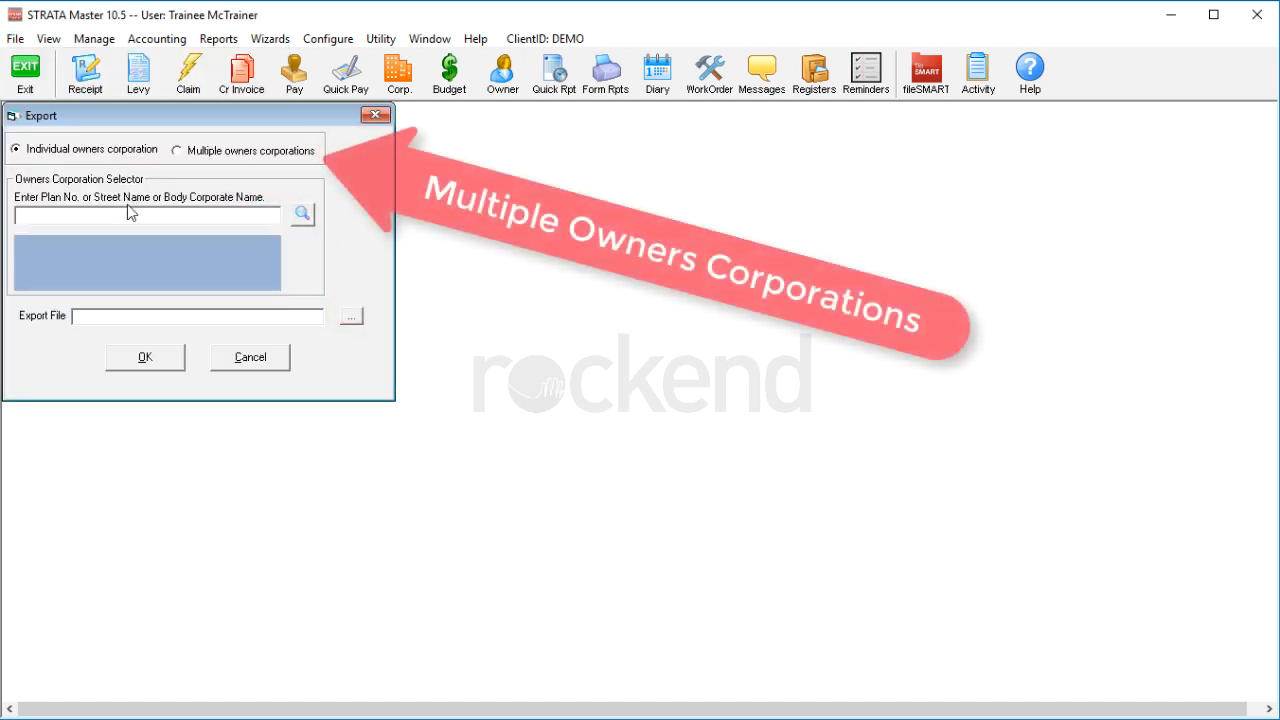
text(9999)
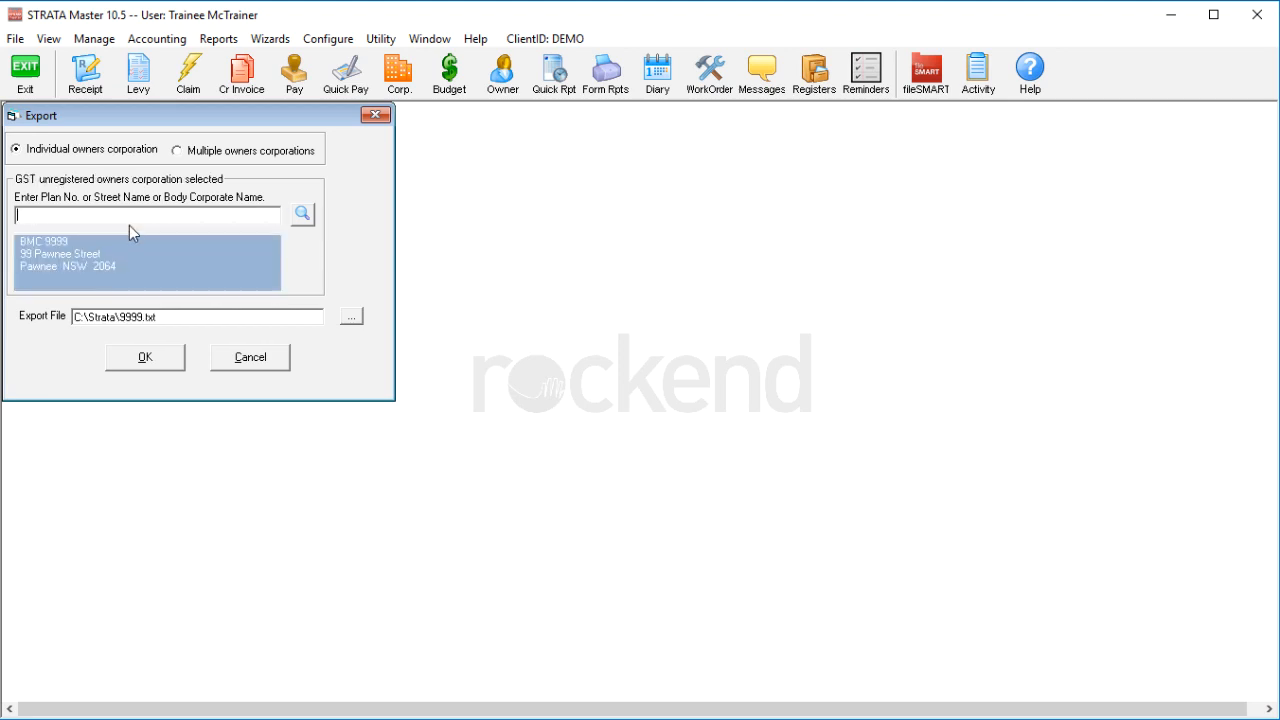
mouse_move(130, 304)
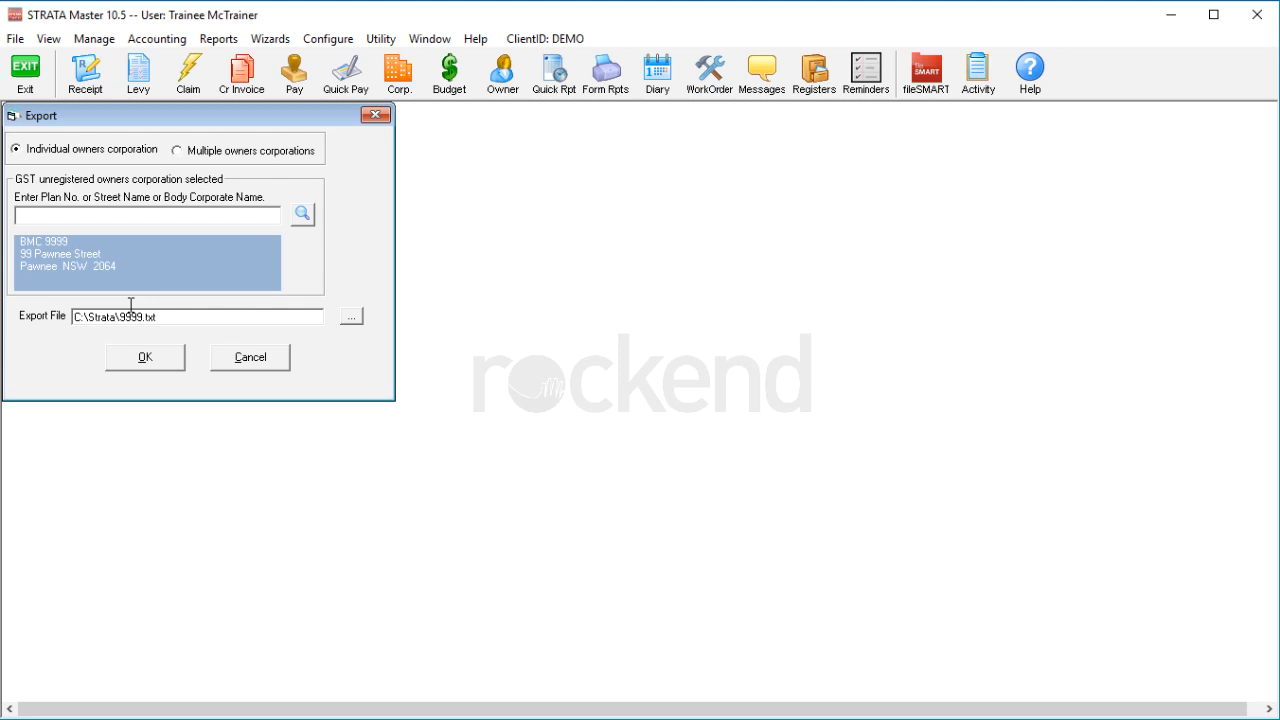
click(144, 356)
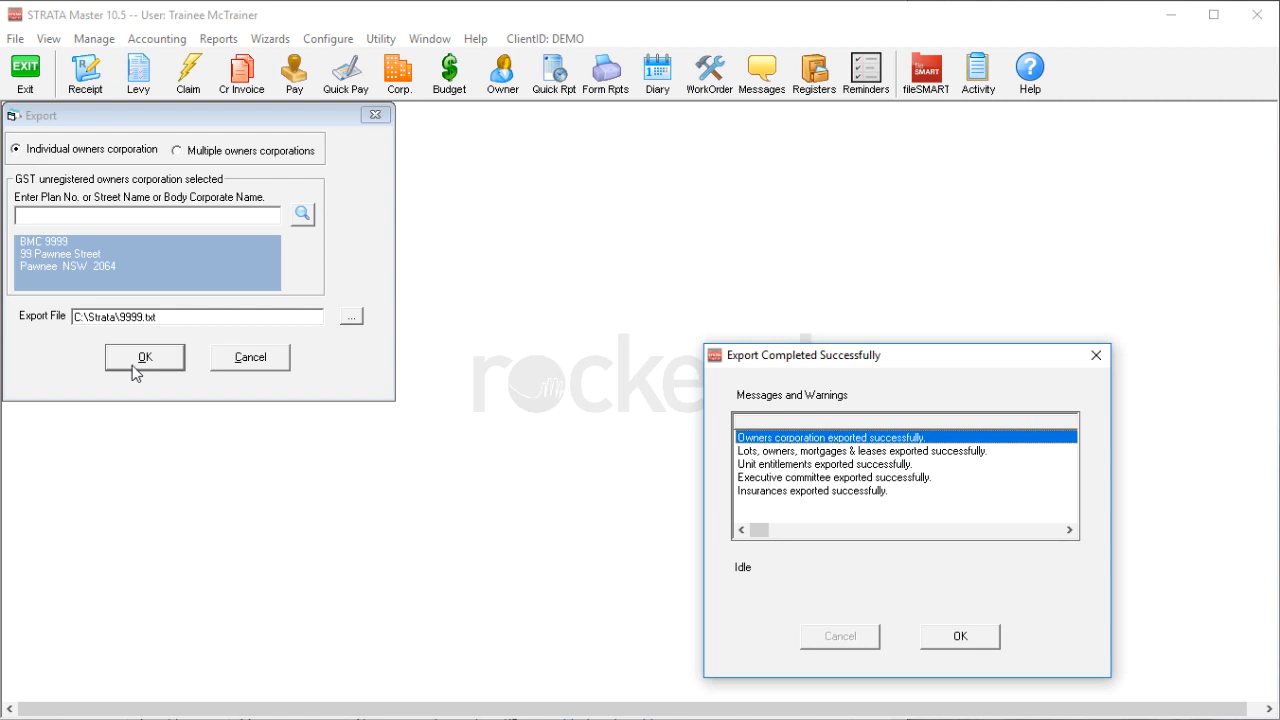
mouse_move(996, 458)
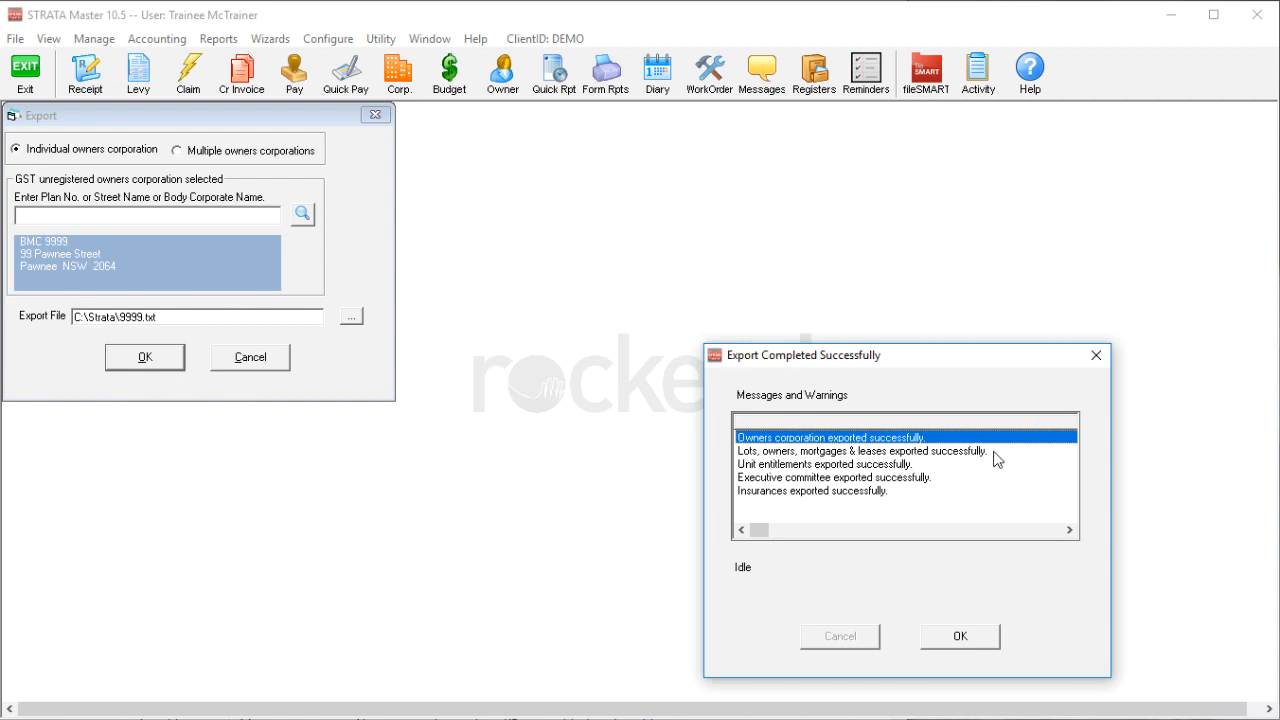
mouse_move(996, 502)
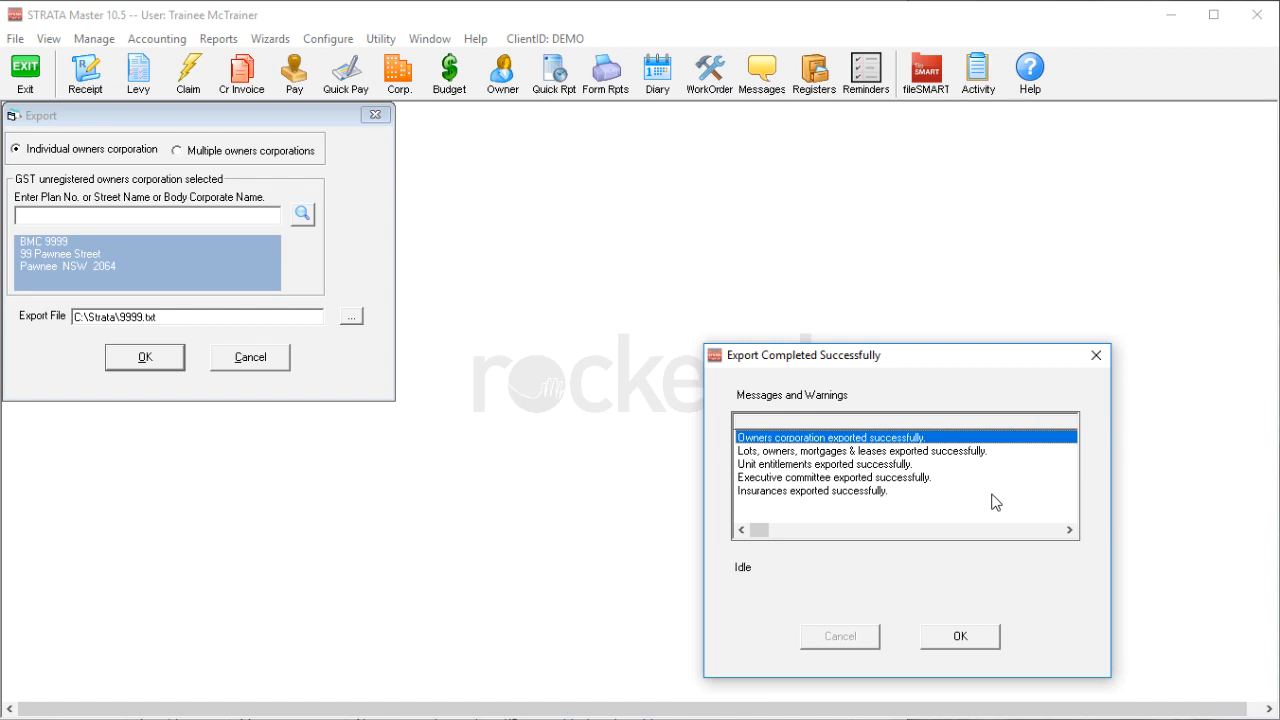
Step: Acknowledge the Export Completed Successfully message for plan 9999
click(958, 636)
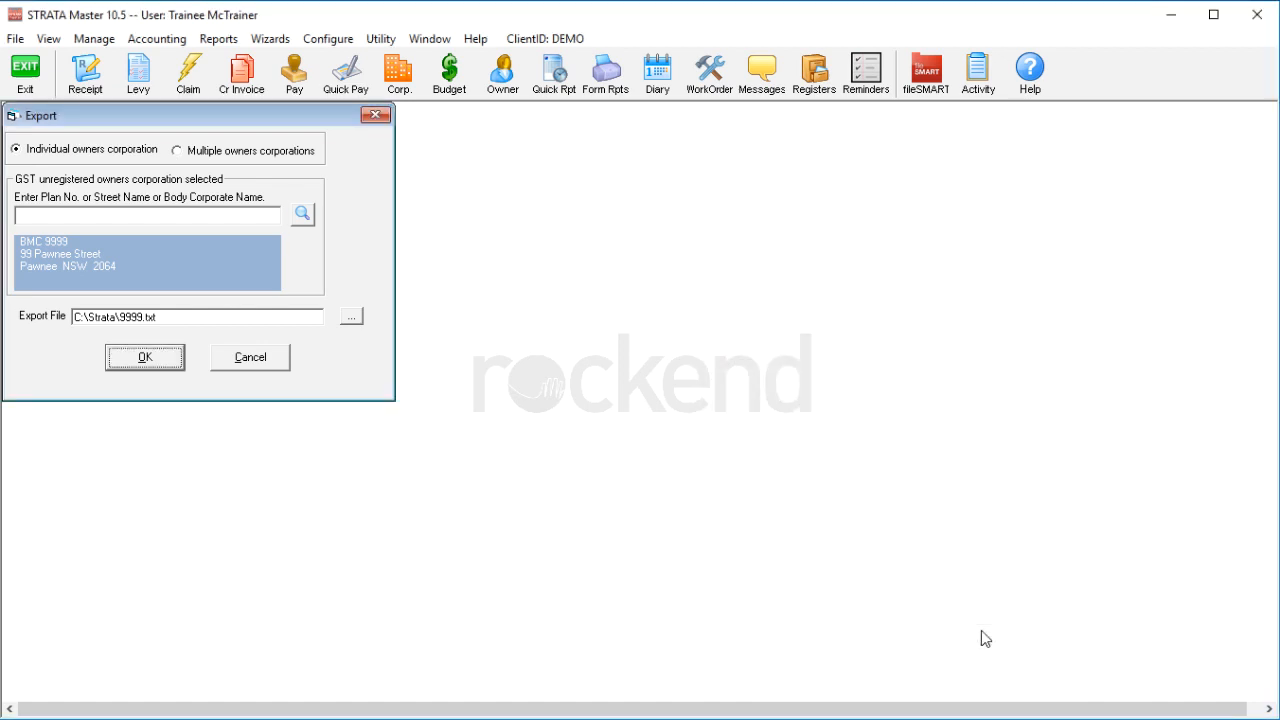
mouse_move(464, 400)
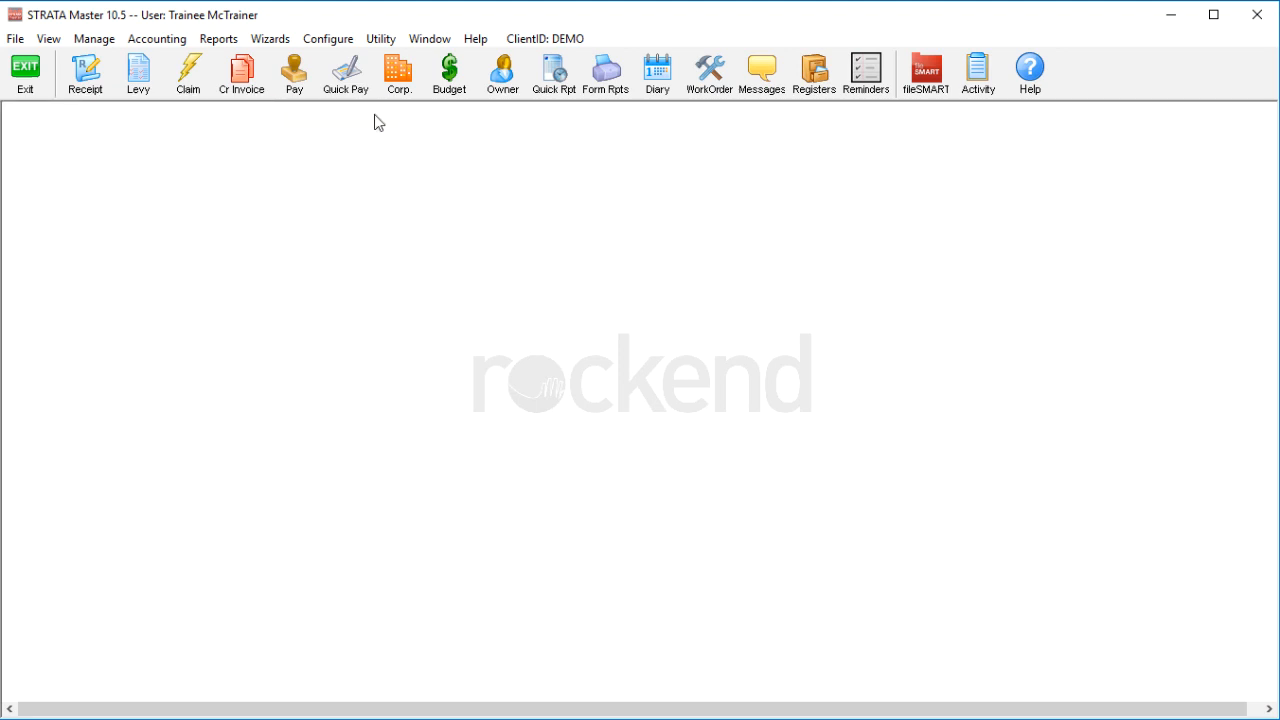
mouse_move(604, 348)
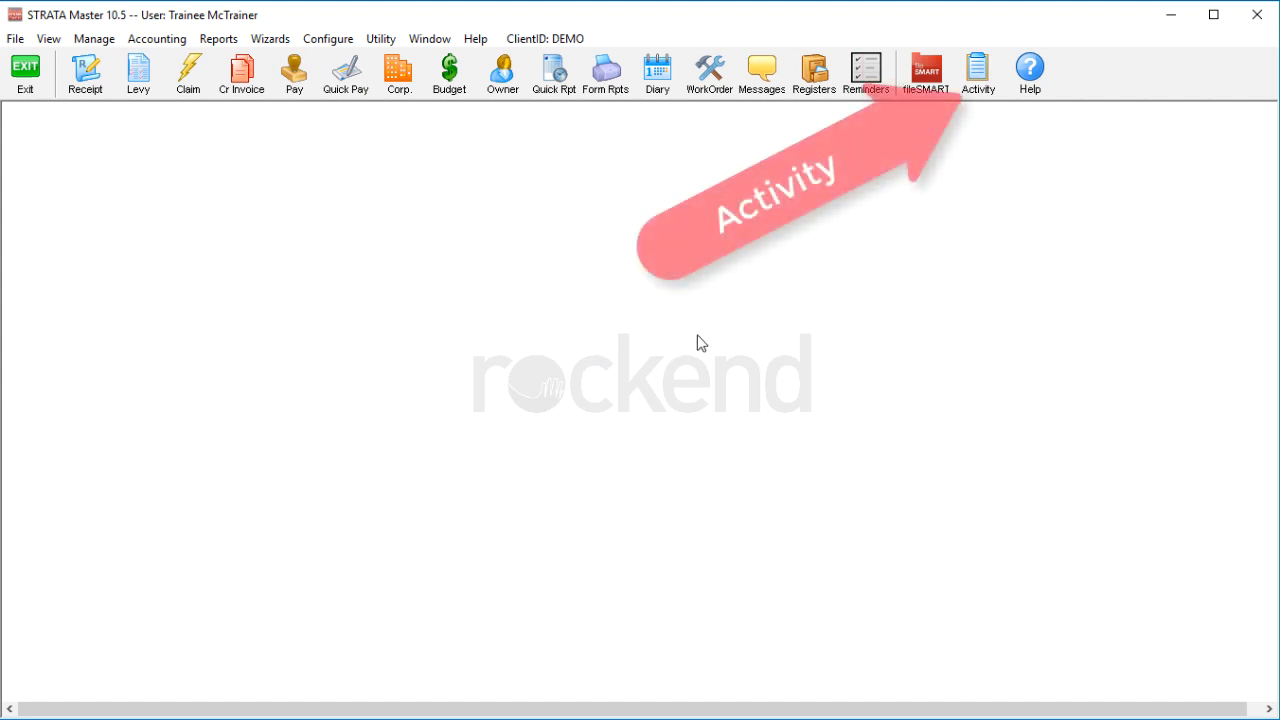
Step: Start the Import activity with C:\Strata\9999.txt as the tag file for plan 9999
click(976, 70)
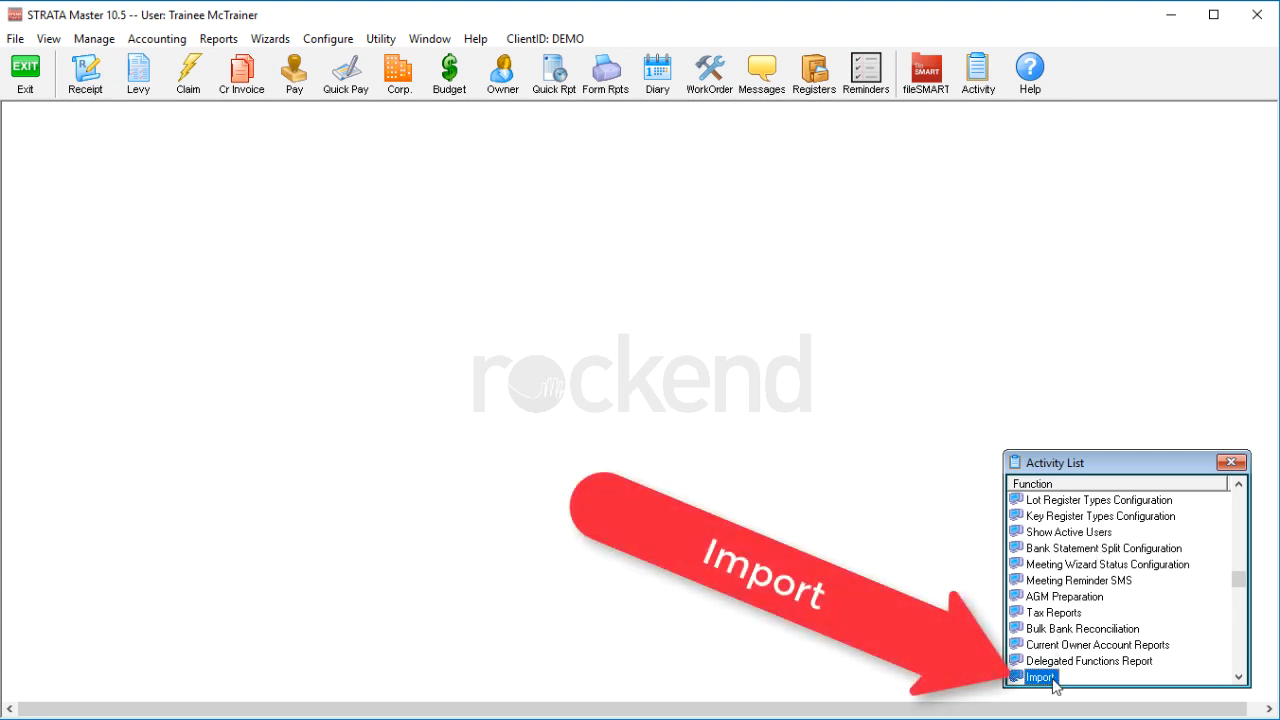
double_click(1040, 676)
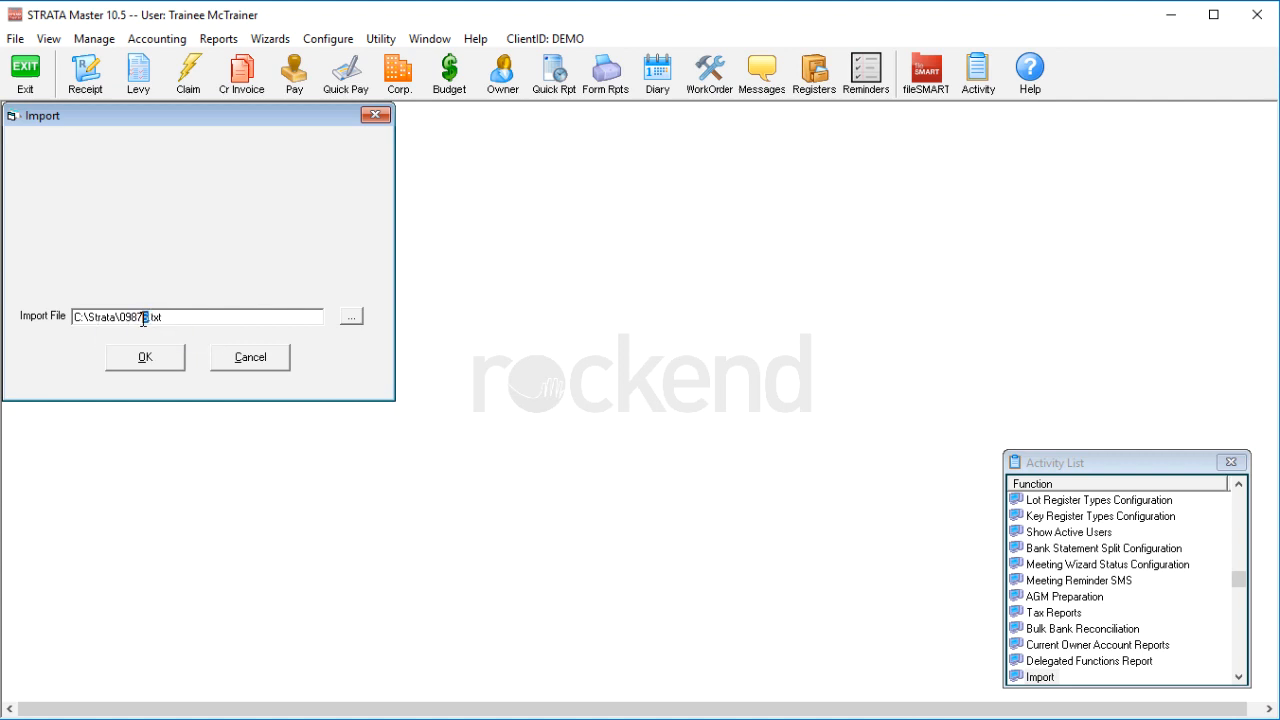
double_click(120, 316)
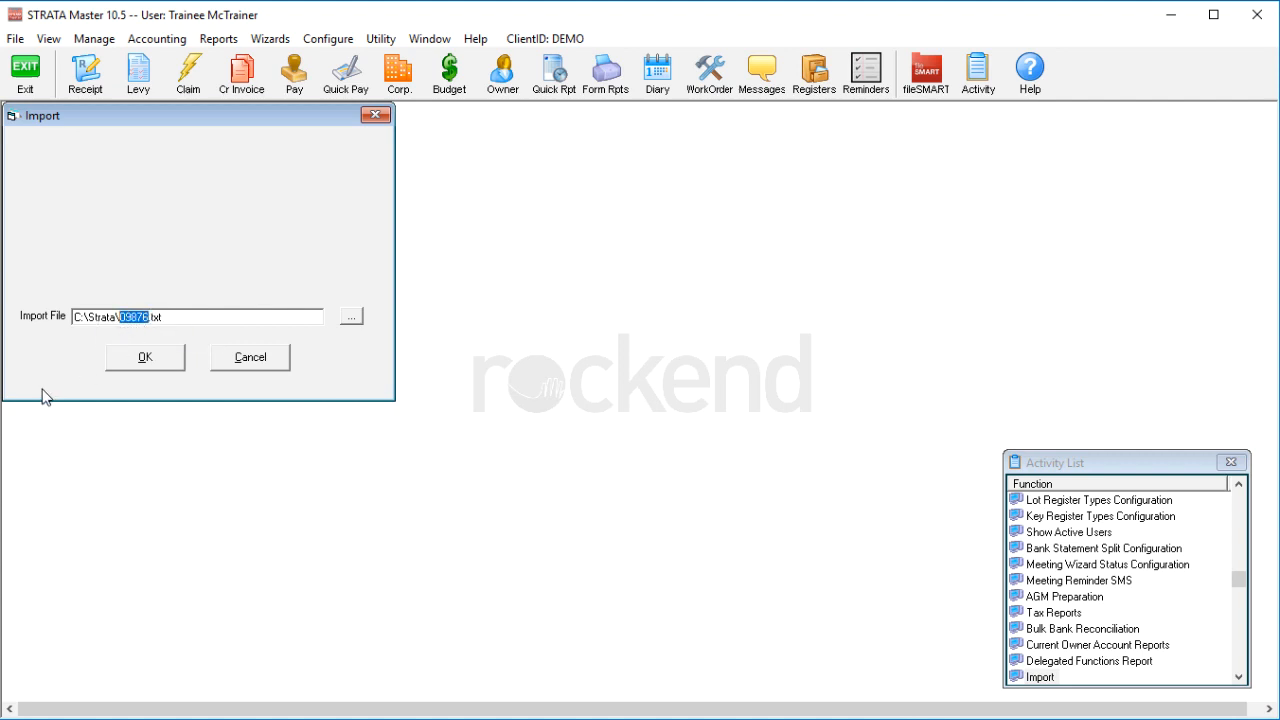
text(9999)
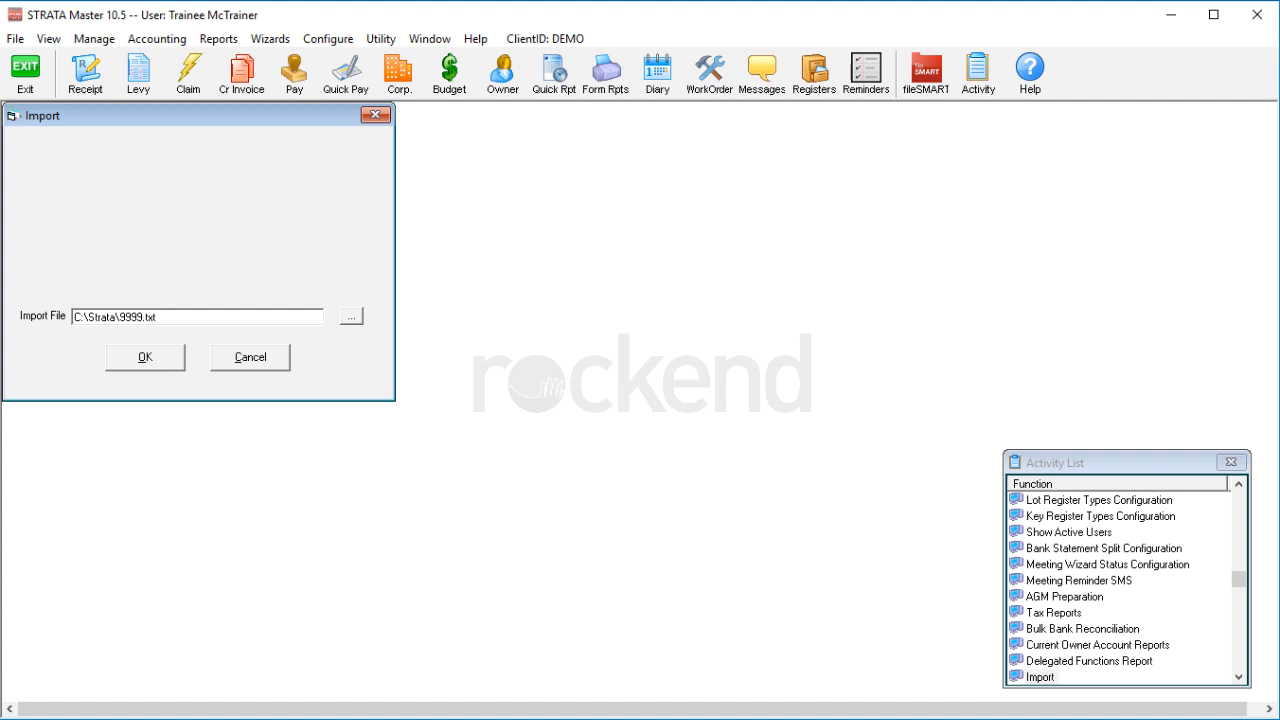
click(144, 356)
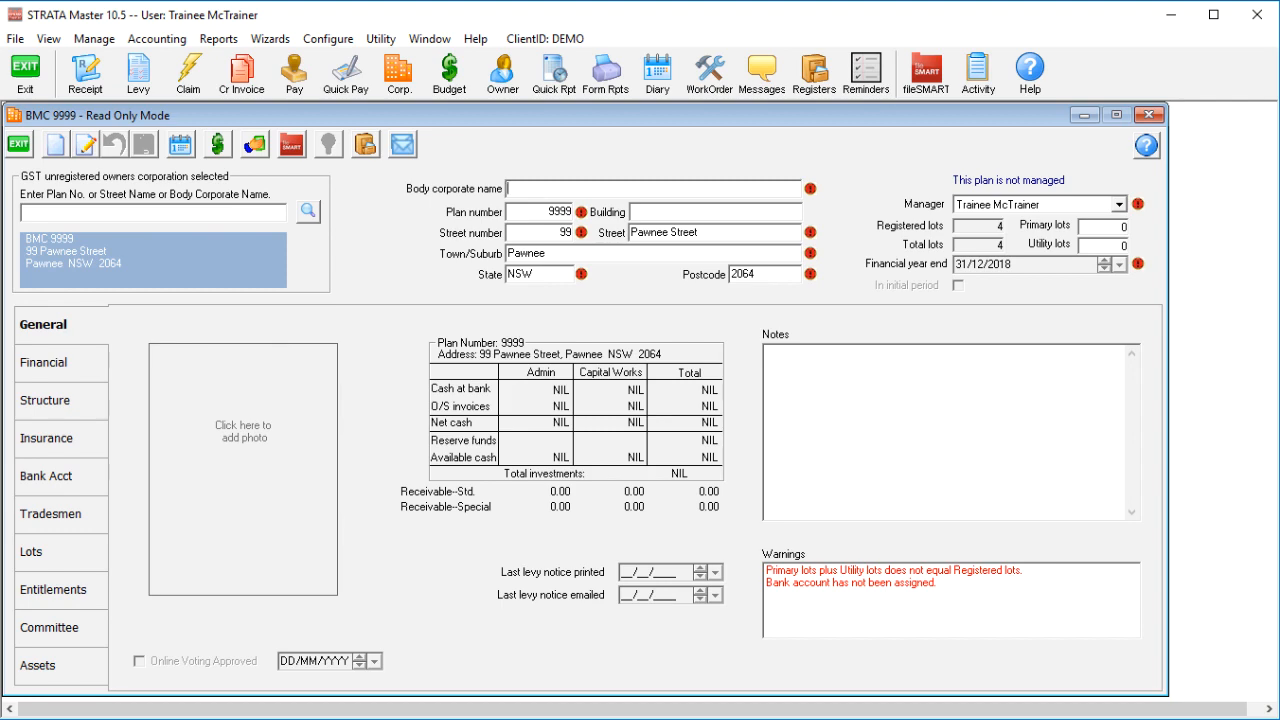
Step: Review plan 9999's QBE insurance policy and its four lots with named owners
click(48, 438)
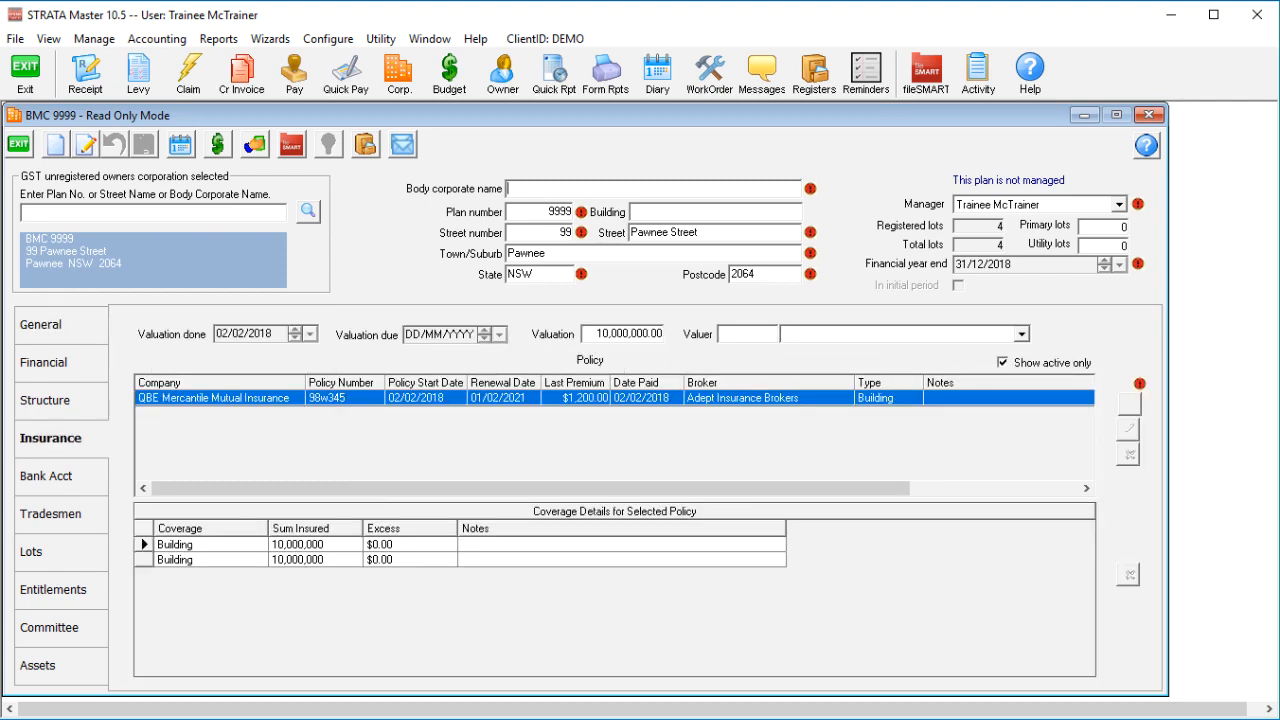
click(32, 552)
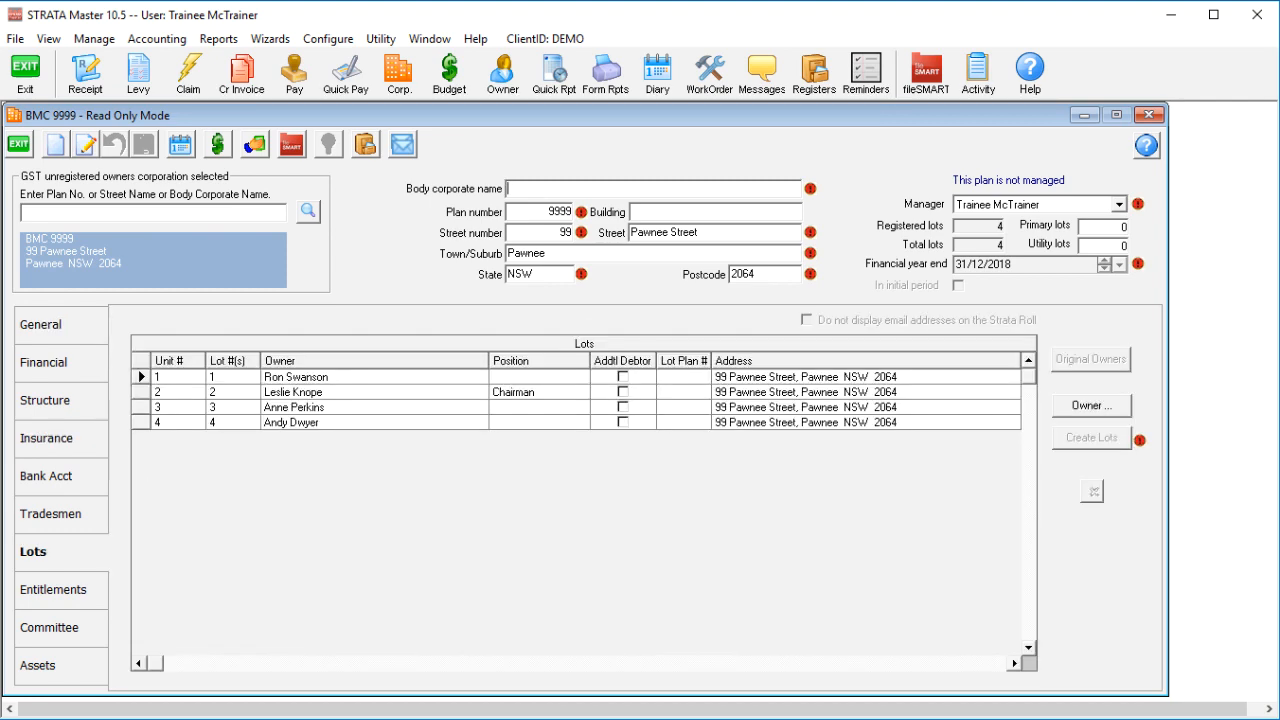